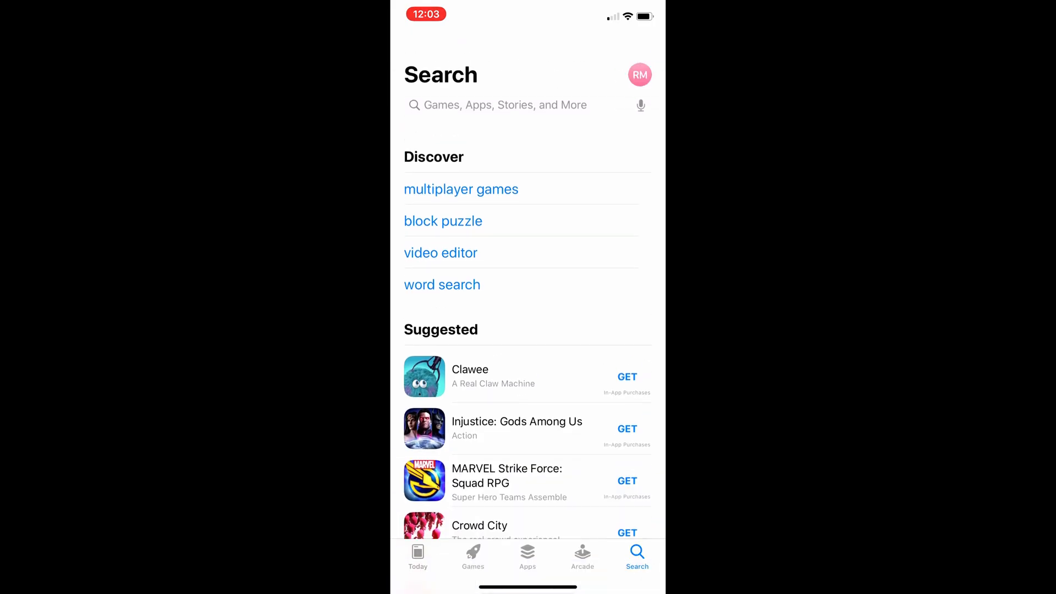
Search the App Store for "scam shield" to find T-Mobile Scam Shield.
click(504, 105)
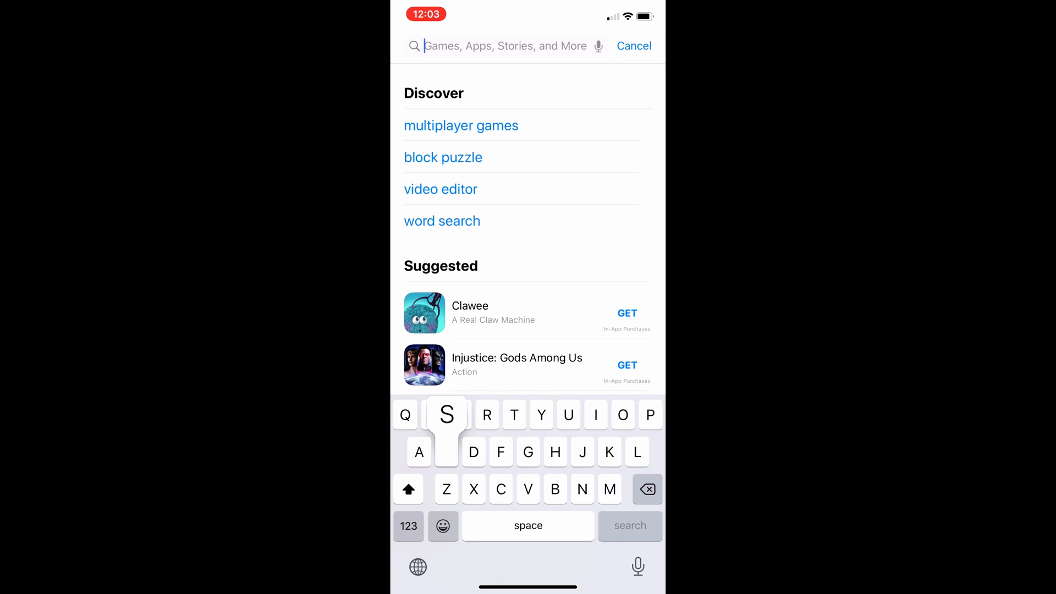
text(scam shield)
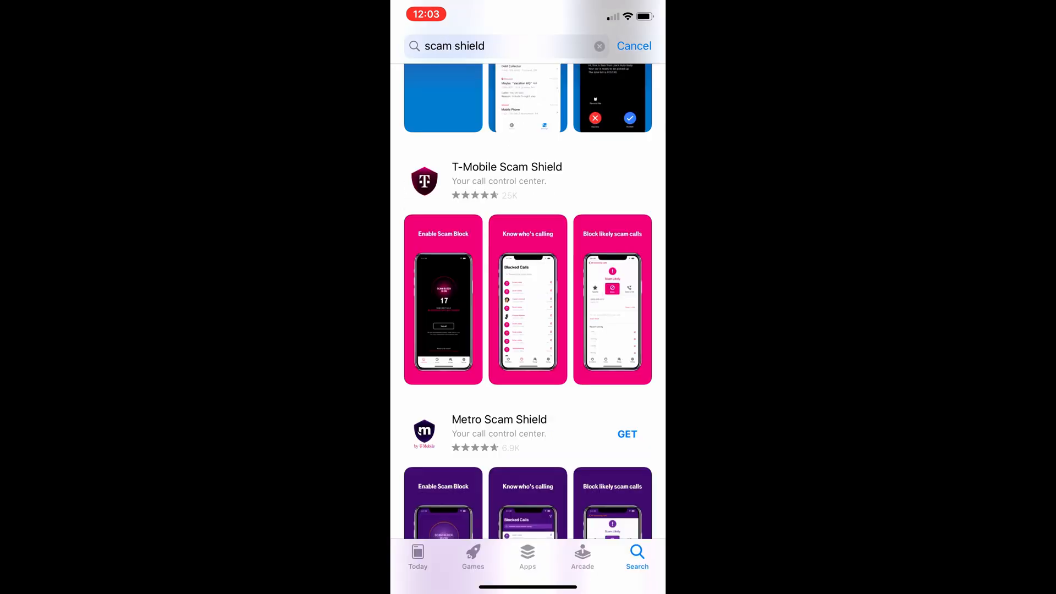
Install T-Mobile Scam Shield via GET, wait for the download, and launch it.
click(626, 433)
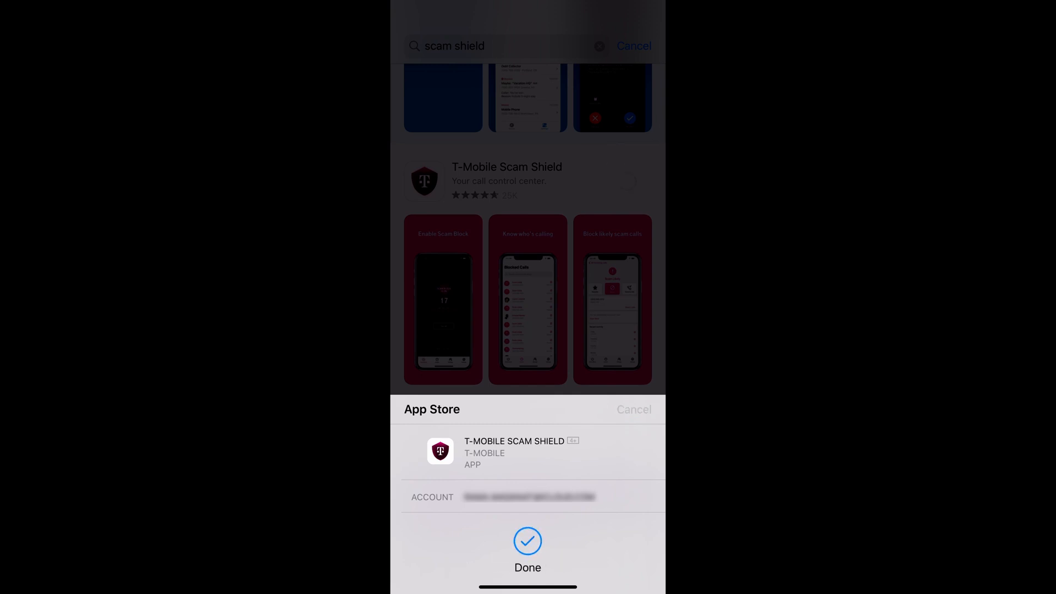
click(527, 552)
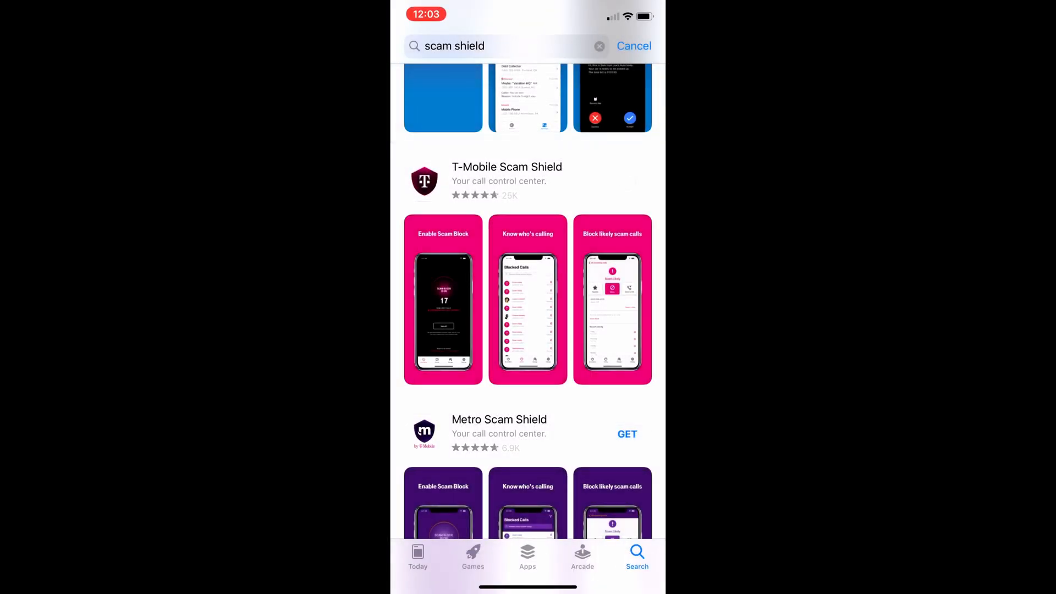
click(627, 180)
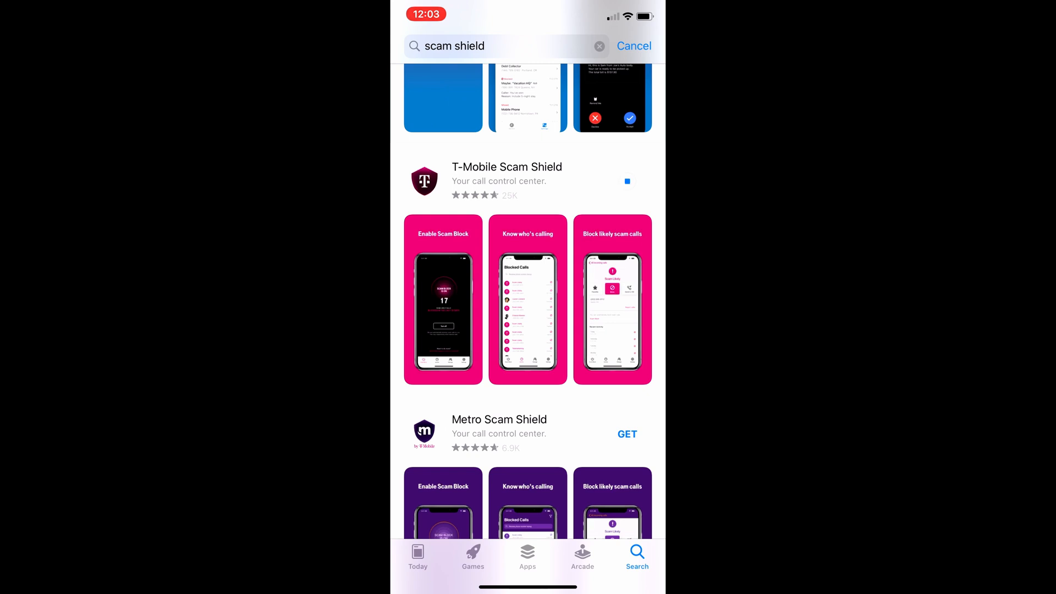
click(625, 180)
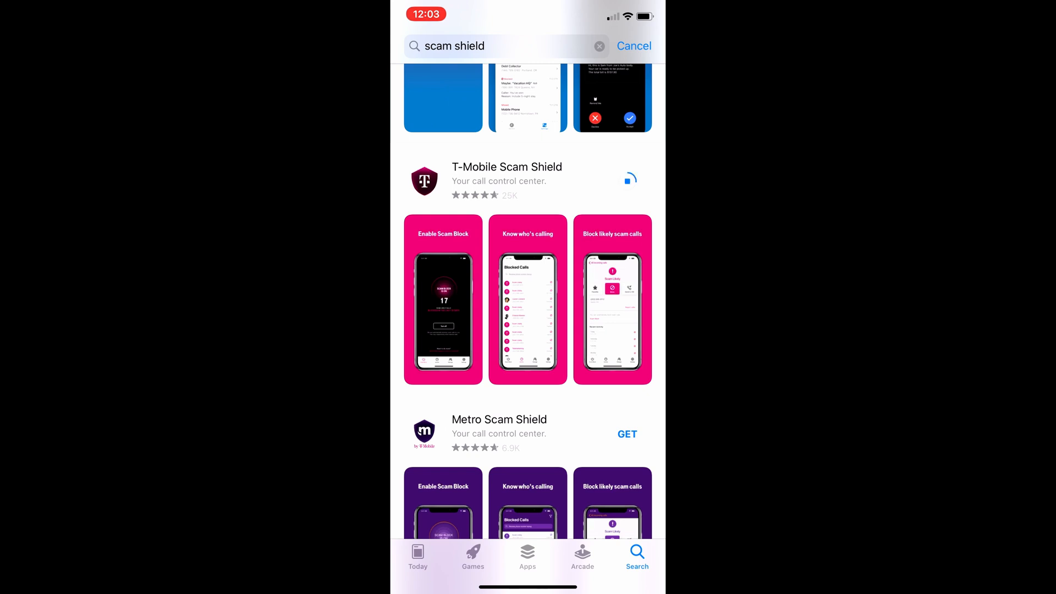
click(626, 180)
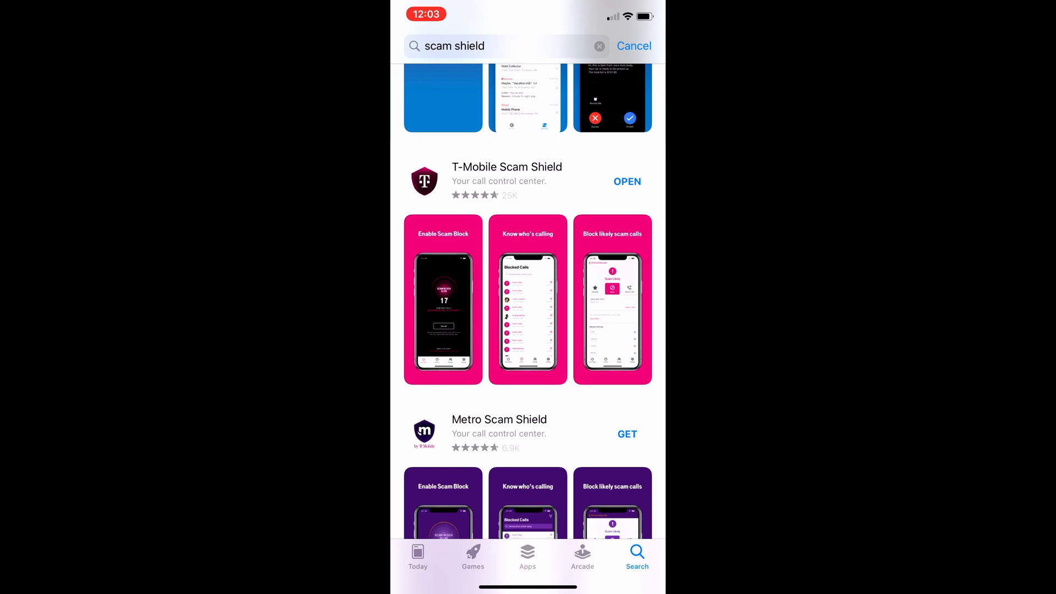
click(626, 182)
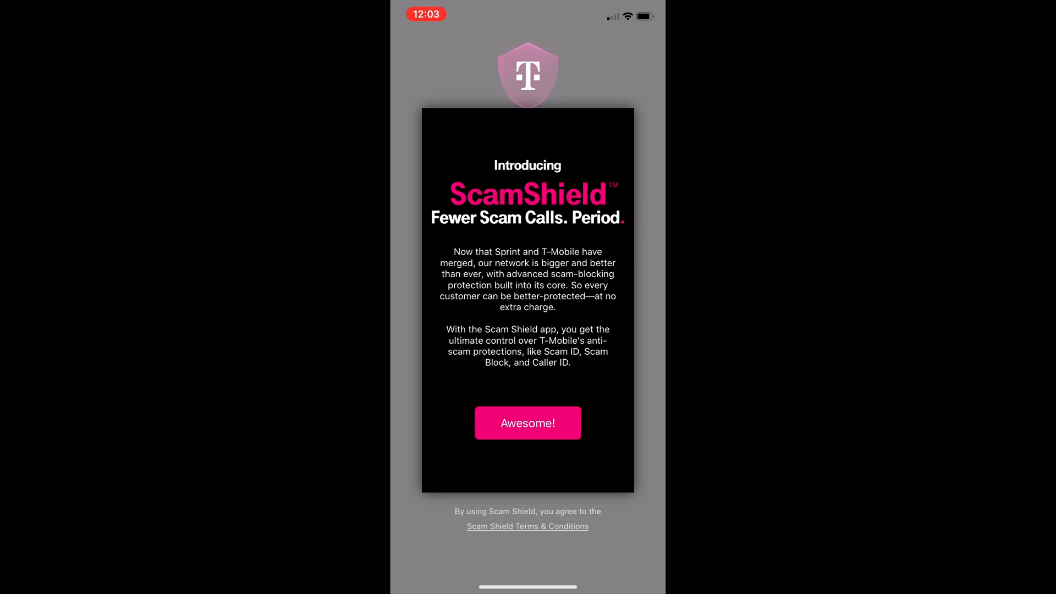
Accept with Awesome!, skip the intro slides, and turn Scam Block on.
click(527, 423)
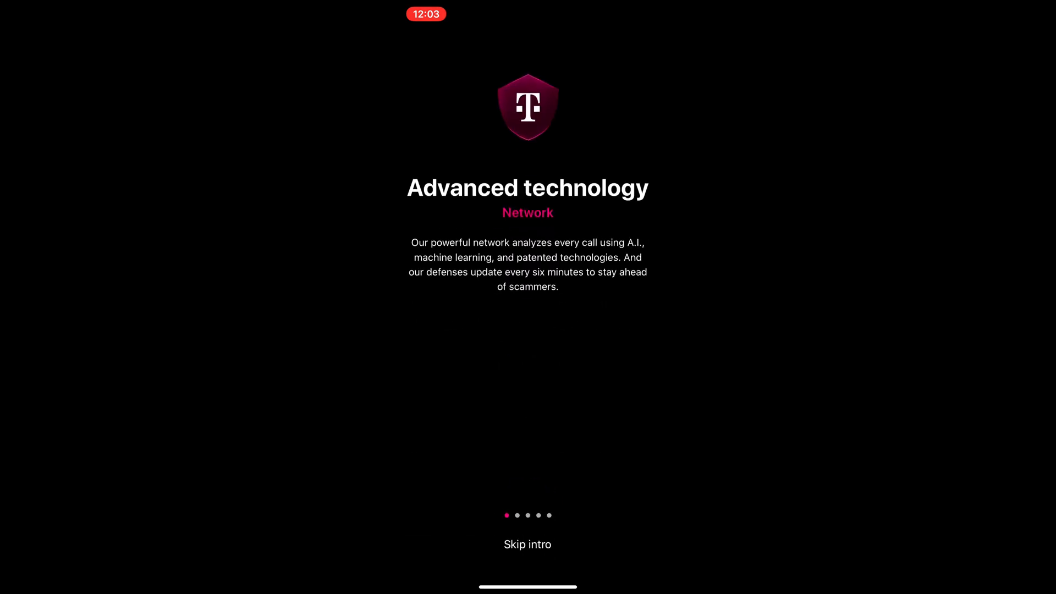
click(526, 545)
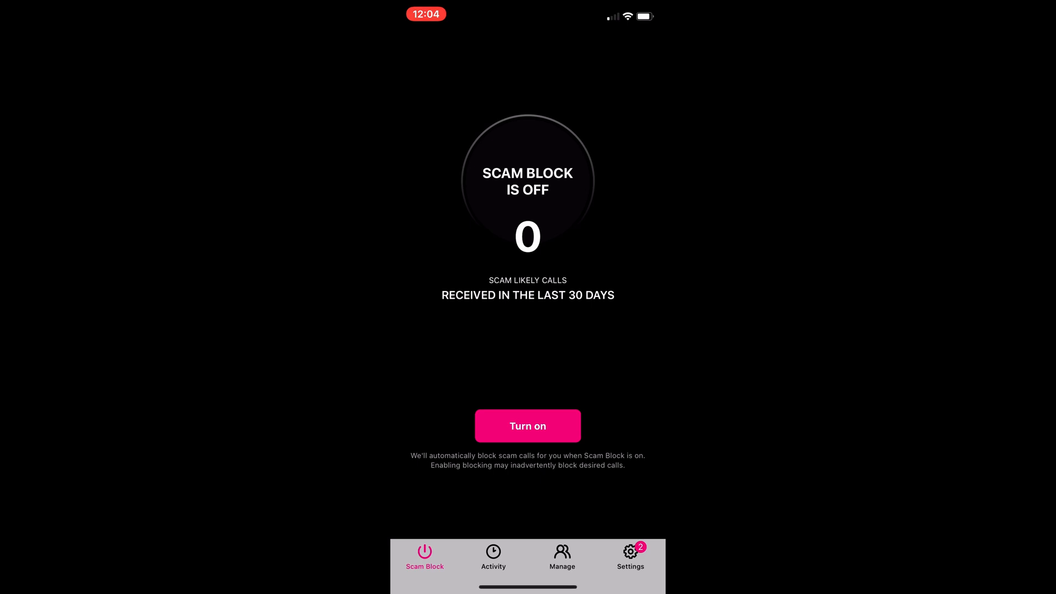
click(527, 426)
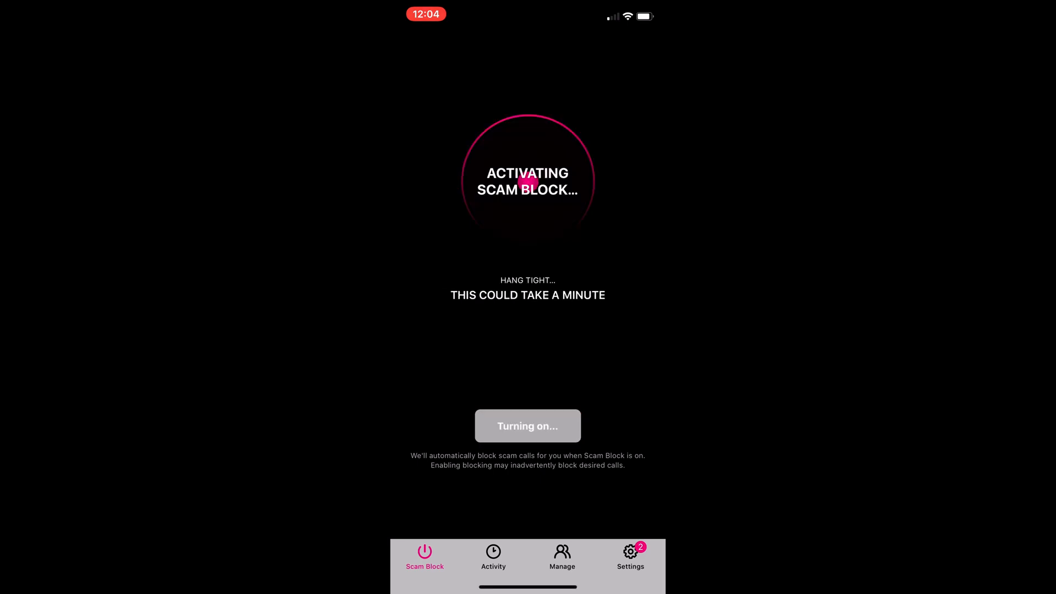